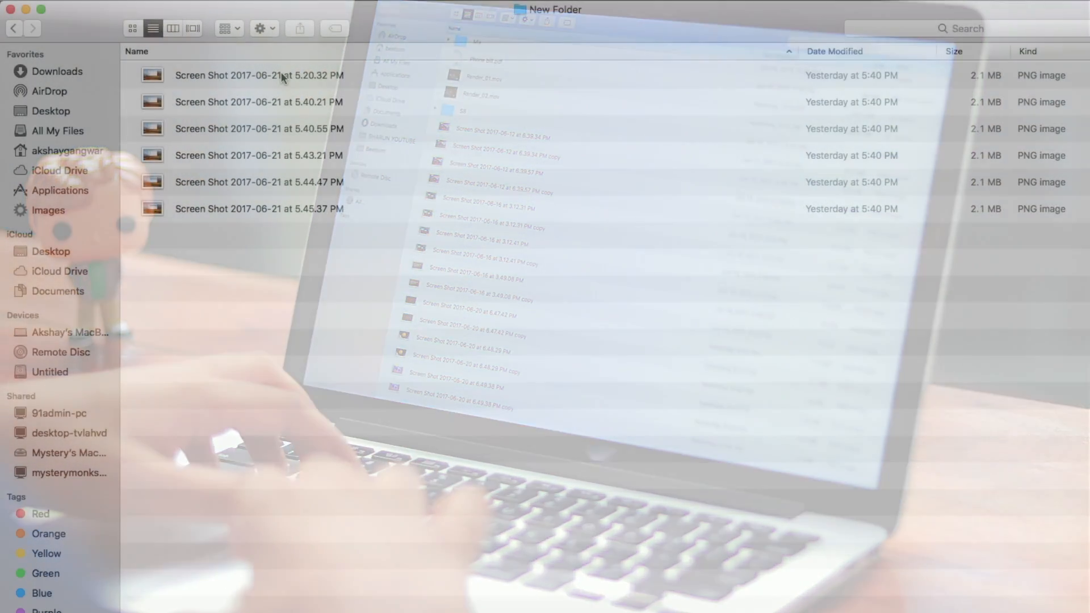
Step: Select the six screenshots in New Folder and start Rename 6 Items on them
{"action": "left_click", "coordinate": [259, 75]}
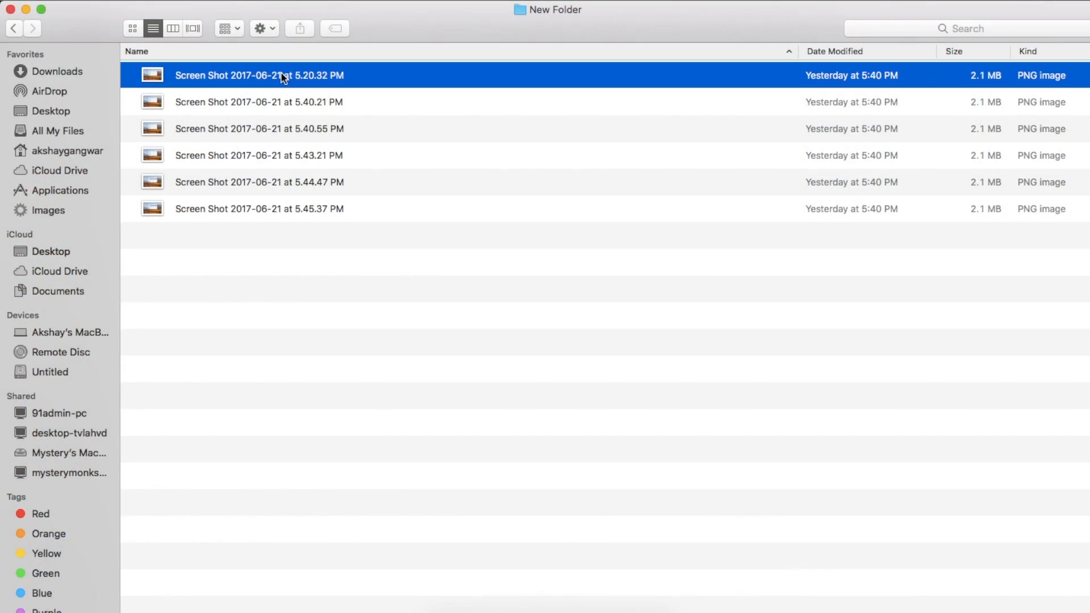
{"action": "mouse_move", "coordinate": [270, 202]}
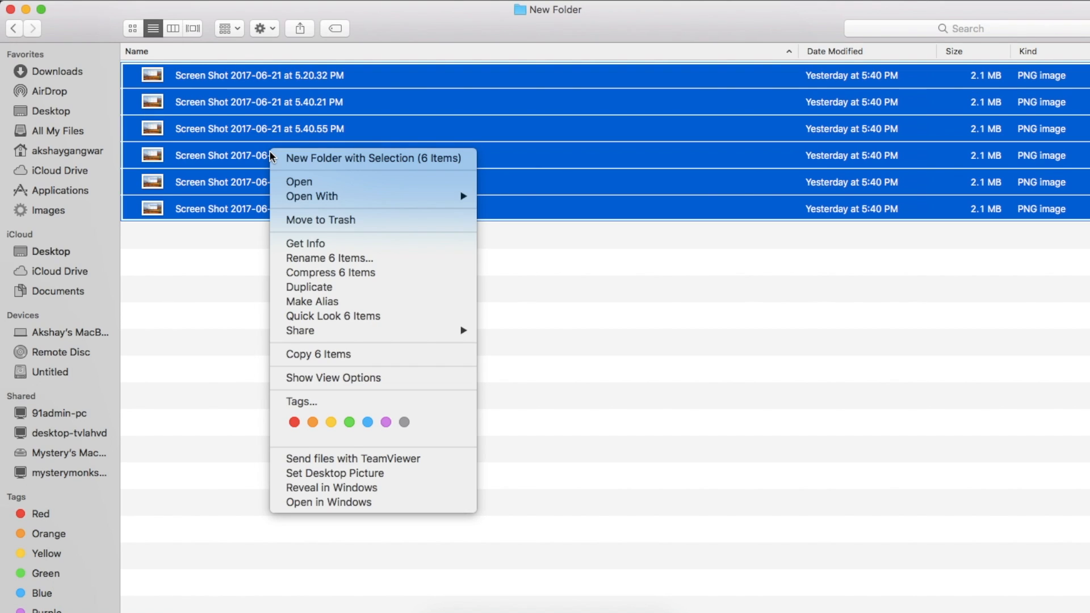
{"action": "left_click", "coordinate": [350, 270]}
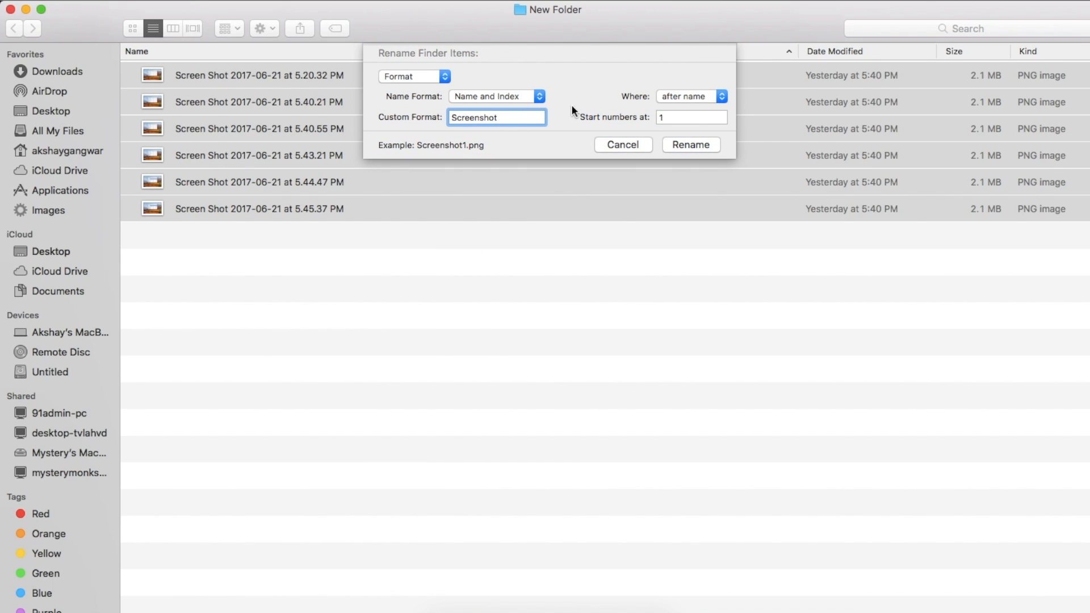
Step: Apply Name and Index with custom text 'Screenshot' numbered from 1 to all six files
{"action": "left_click", "coordinate": [692, 117]}
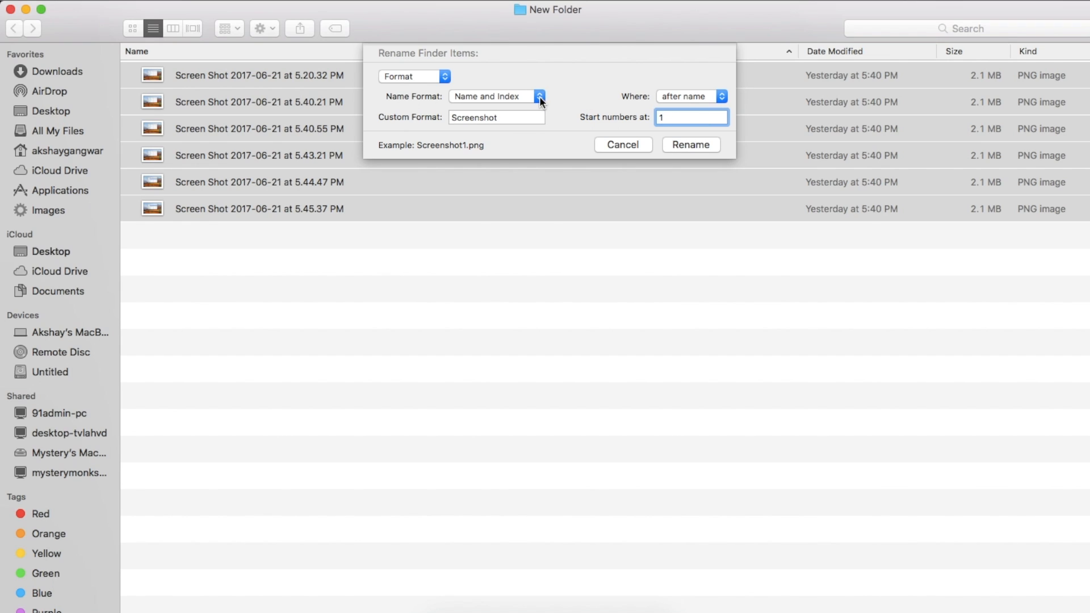
{"action": "mouse_move", "coordinate": [684, 151]}
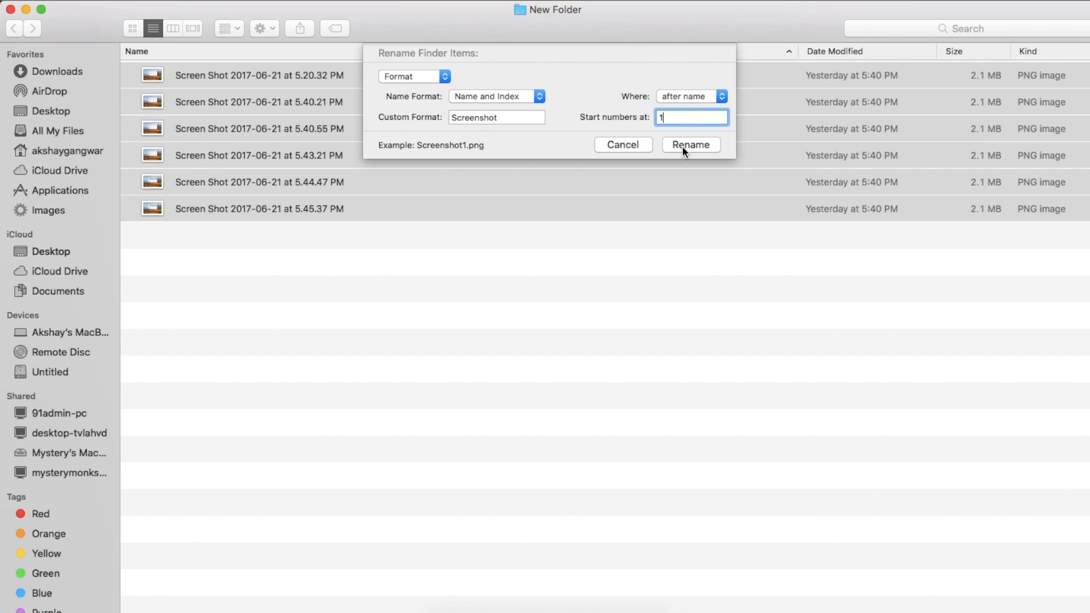
{"action": "left_click", "coordinate": [690, 144]}
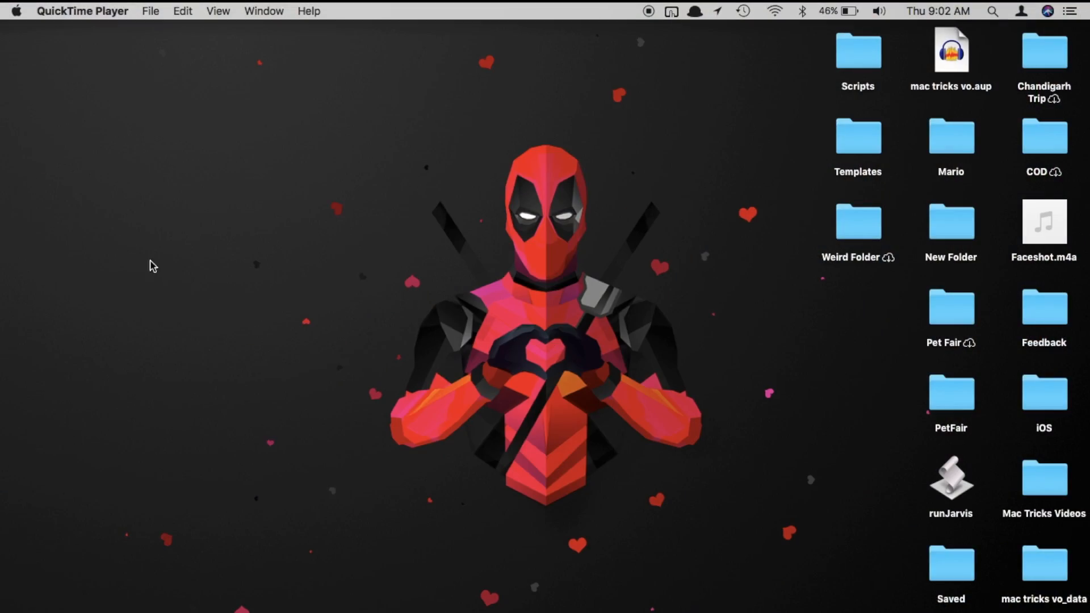
Step: Reveal the Lock Screen command (Control+Command+Q) in the Apple menu
{"action": "left_click", "coordinate": [14, 10]}
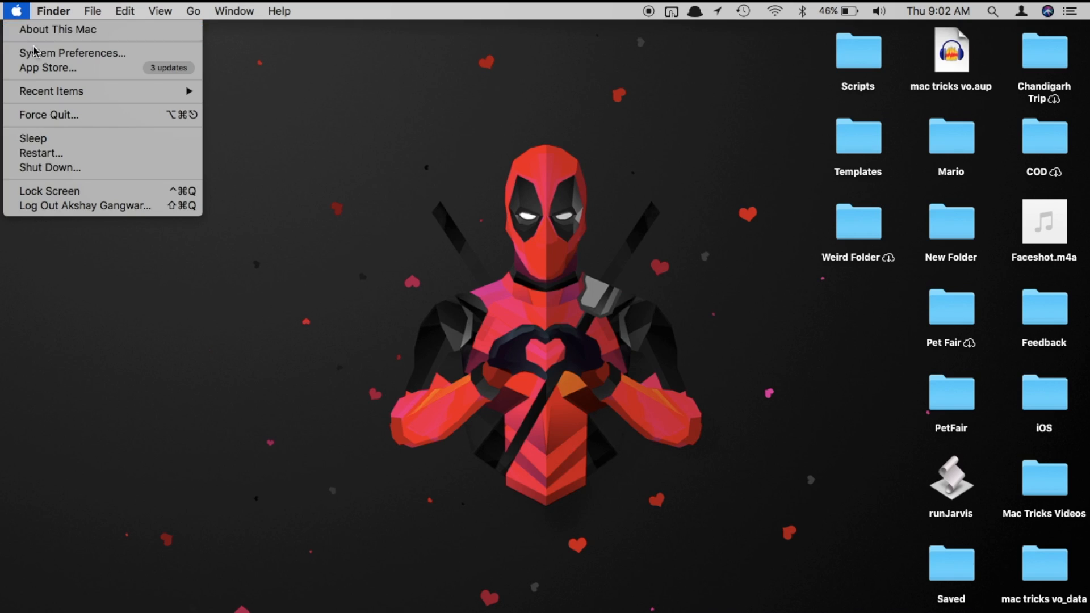
{"action": "mouse_move", "coordinate": [49, 191]}
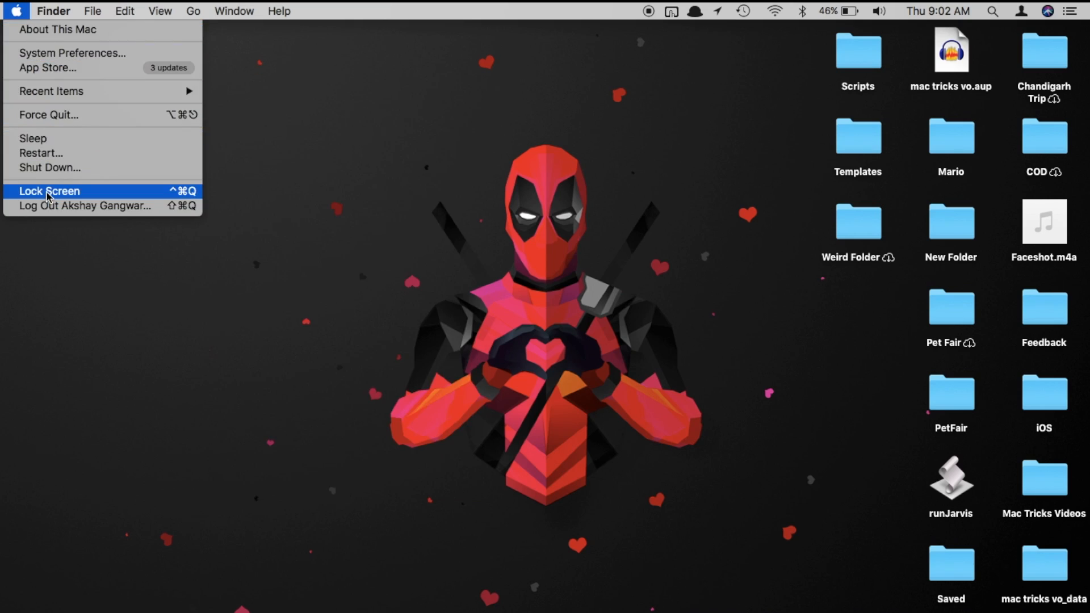
{"action": "mouse_move", "coordinate": [85, 200]}
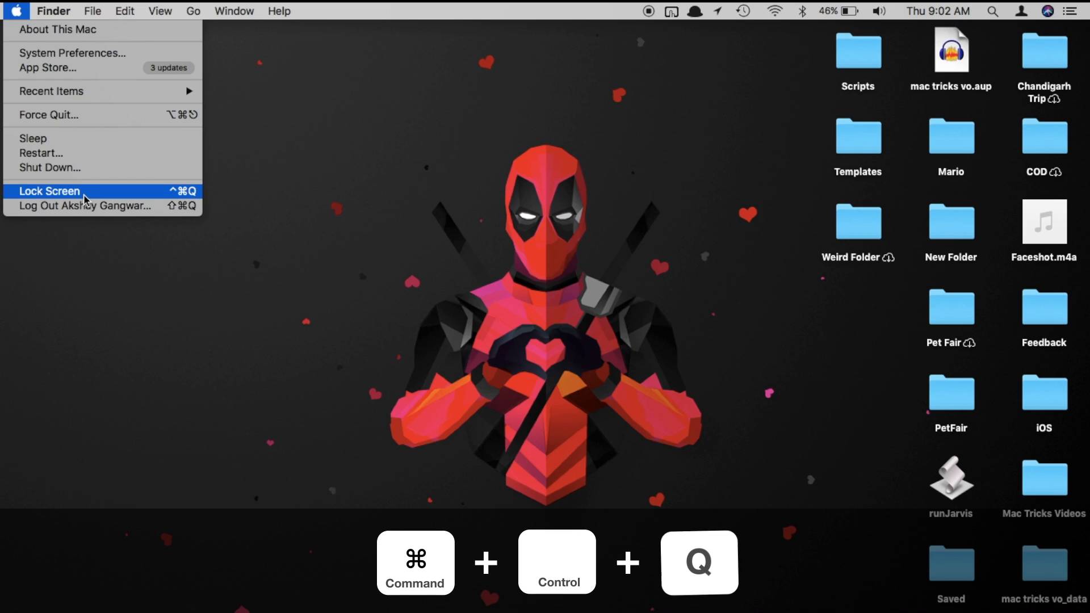
{"action": "left_click", "coordinate": [49, 190]}
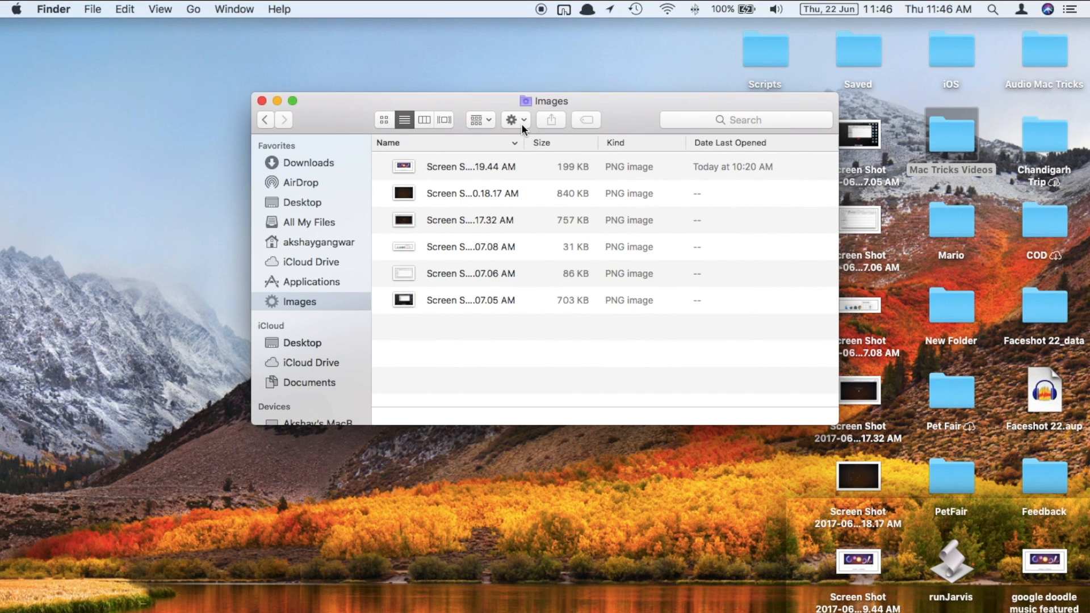
Step: Display the Images smart folder's criteria: PNG images created today
{"action": "left_click", "coordinate": [512, 120]}
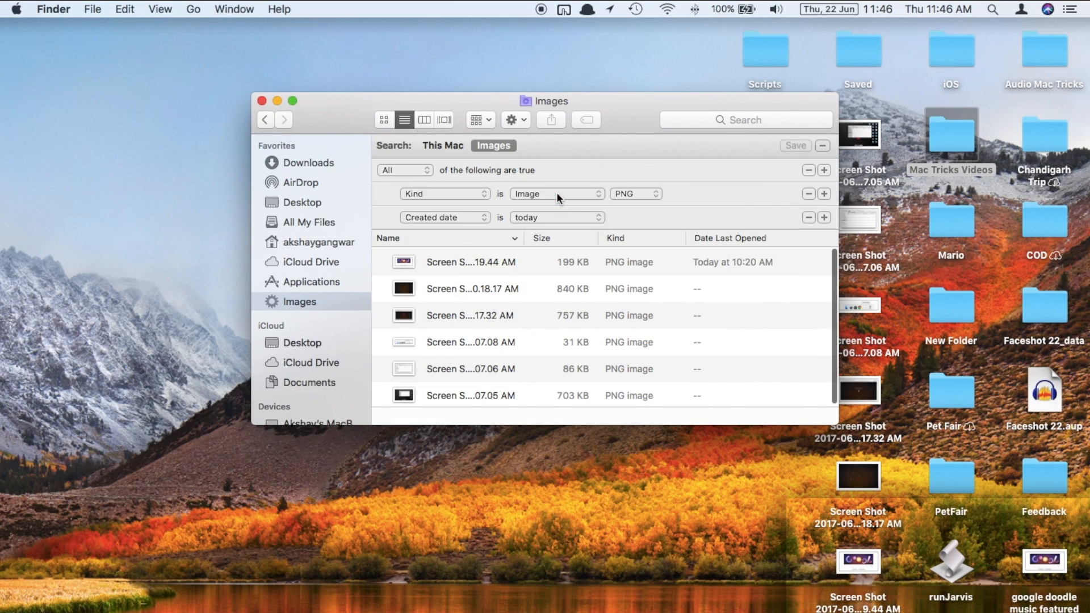
{"action": "mouse_move", "coordinate": [649, 223]}
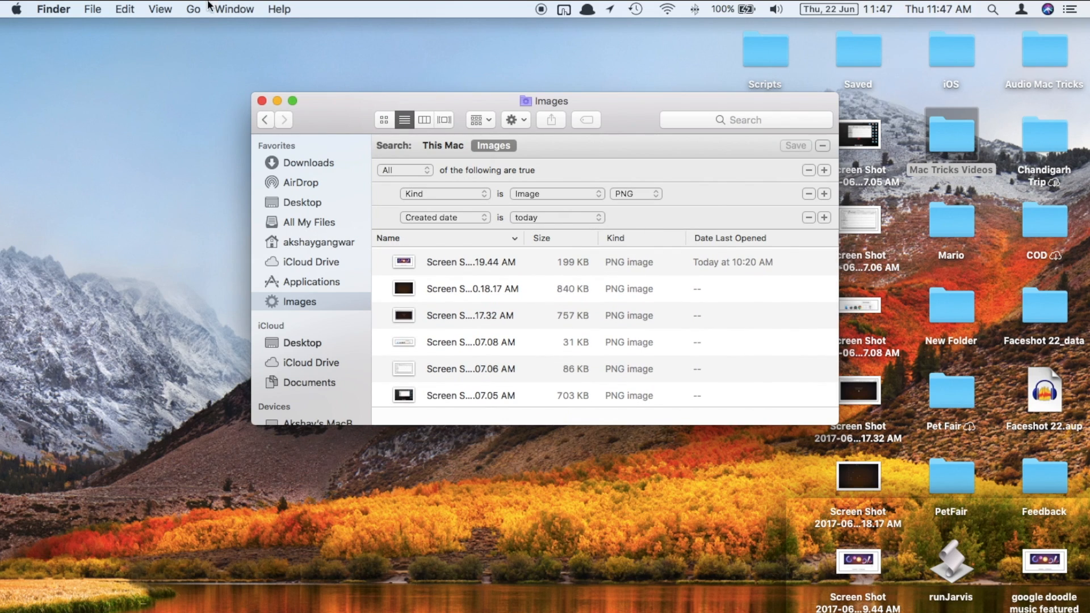
{"action": "left_click", "coordinate": [92, 9]}
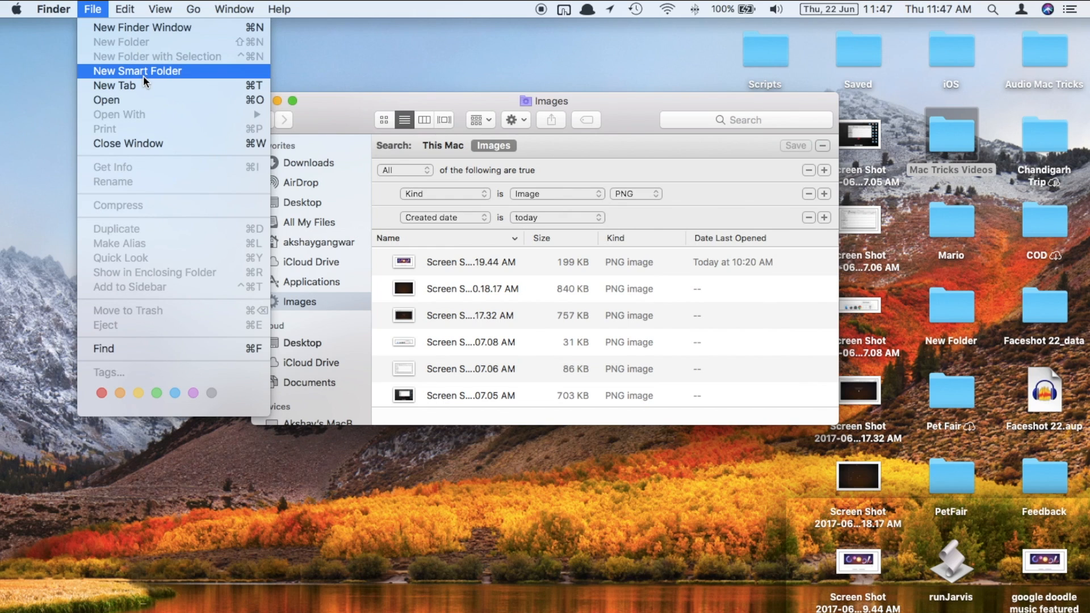
Step: Define a new smart folder matching PDFs with Created date within this week
{"action": "left_click", "coordinate": [137, 71]}
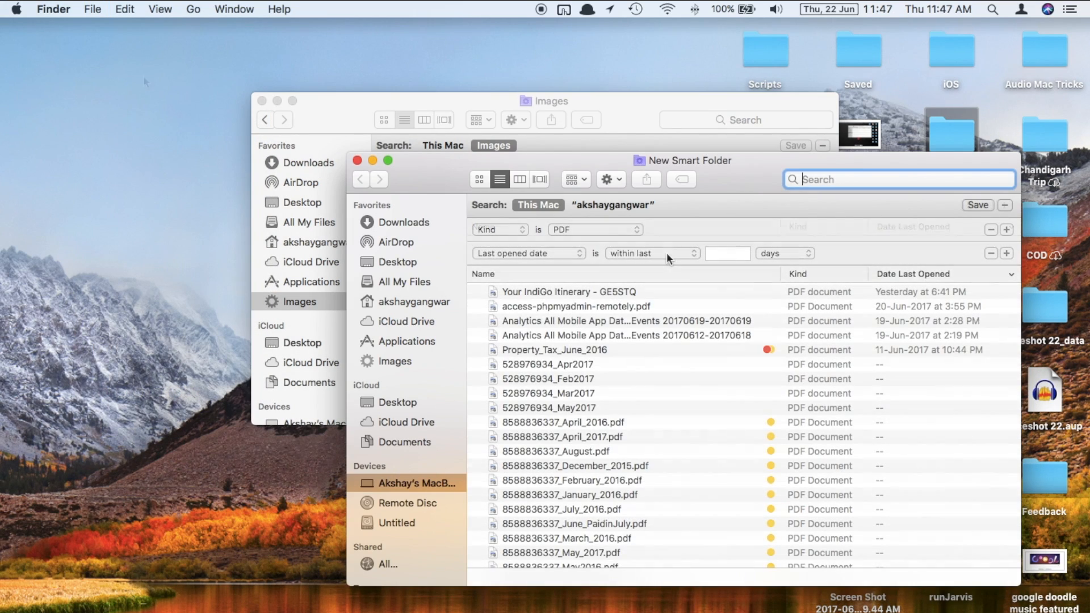
{"action": "left_click", "coordinate": [528, 253]}
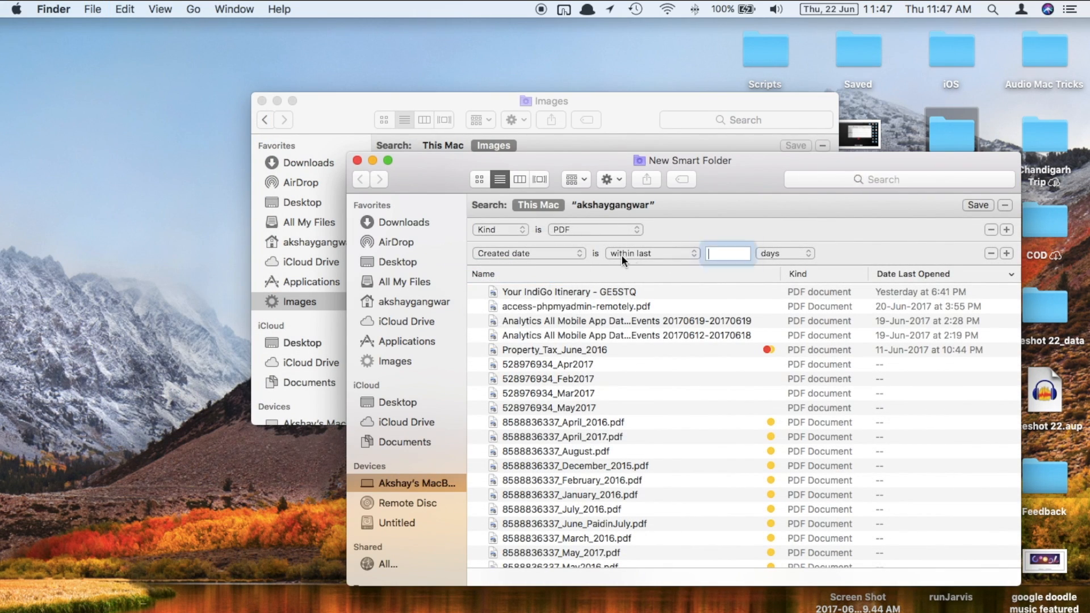
{"action": "left_click", "coordinate": [652, 253]}
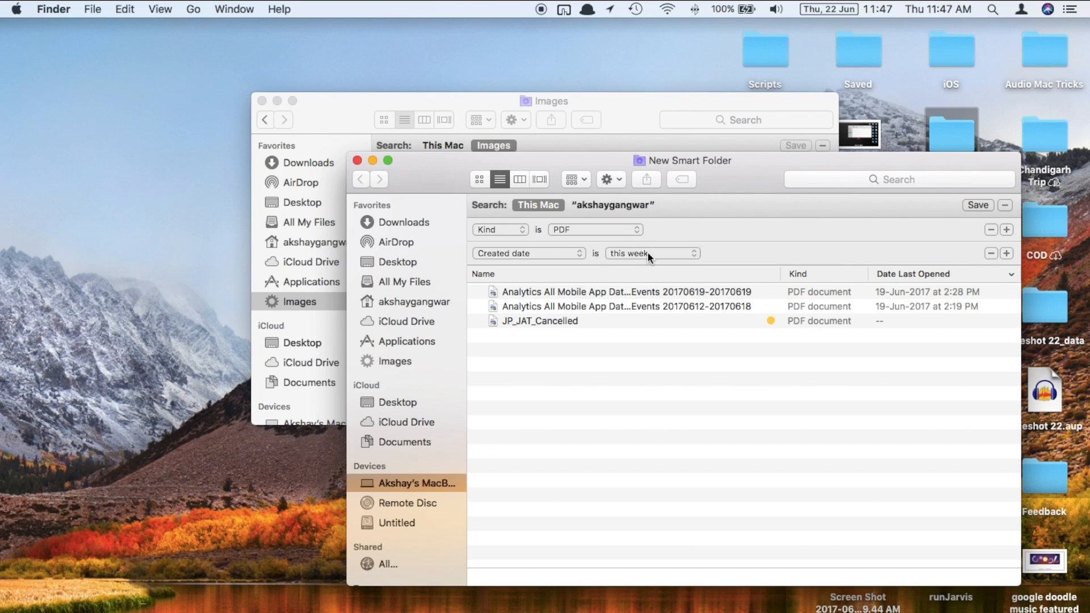
{"action": "mouse_move", "coordinate": [903, 338]}
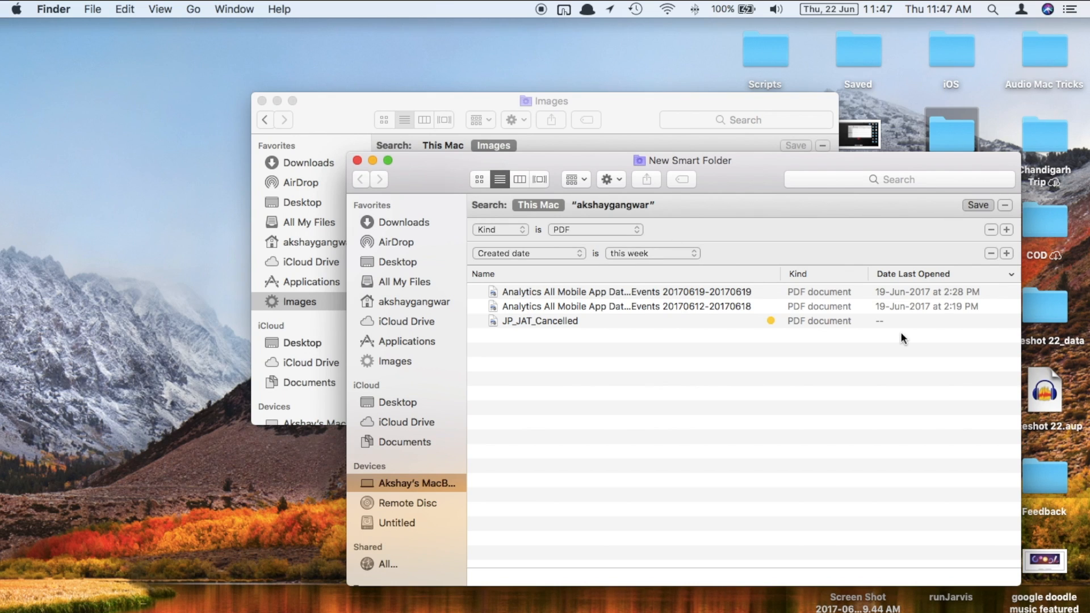